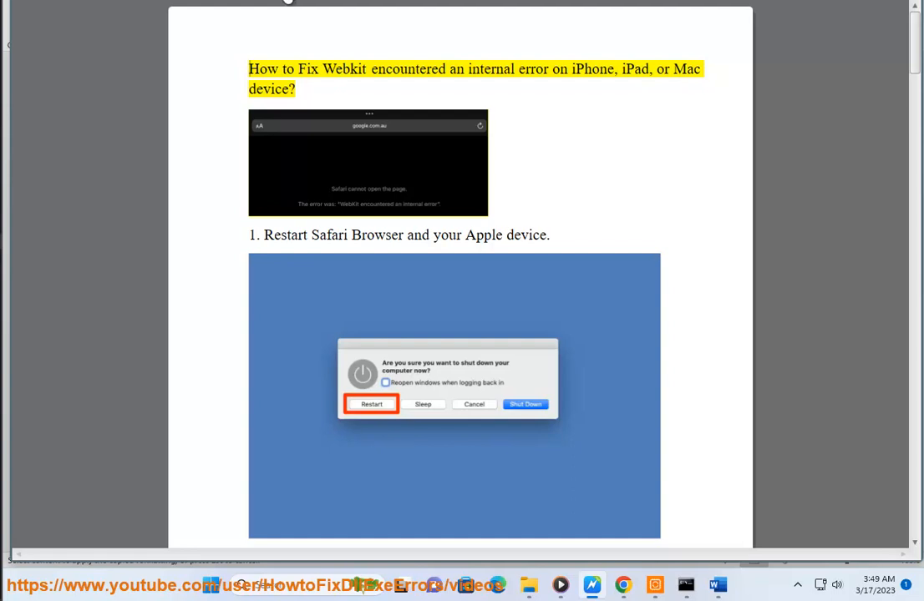
Step: Select 'Safari' and scroll along as Read Aloud covers the title through item 4
double_click(533, 68)
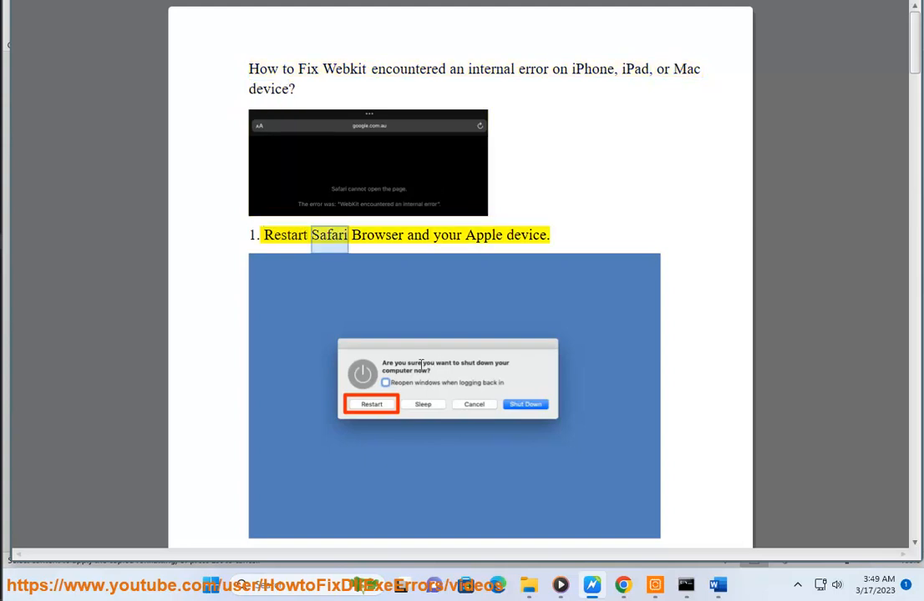
scroll(down, 3)
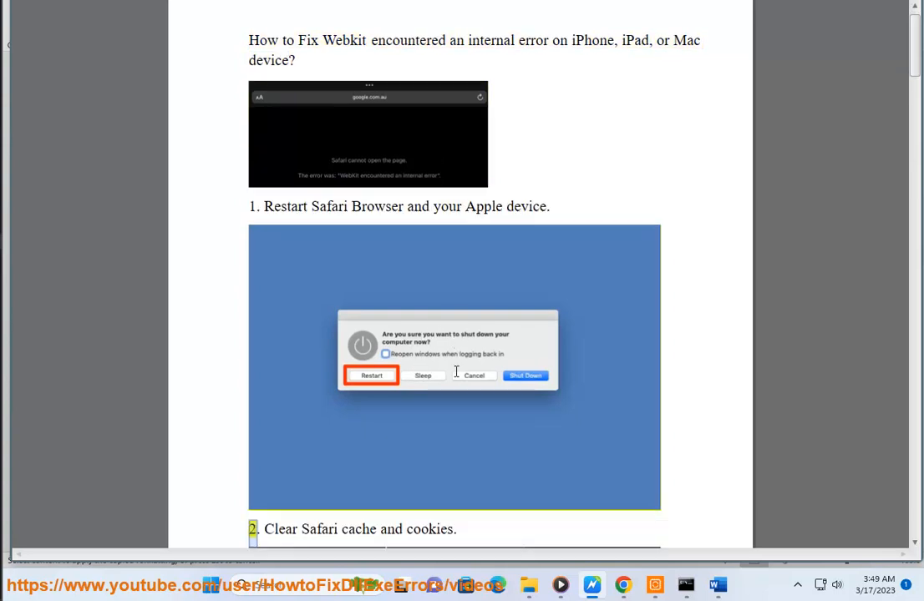
scroll(down, 3)
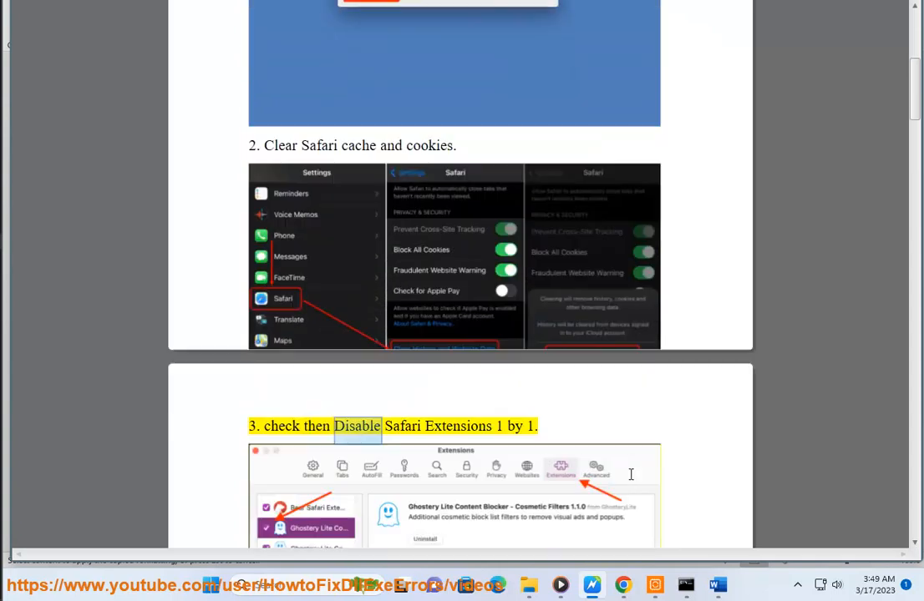
scroll(down, 3)
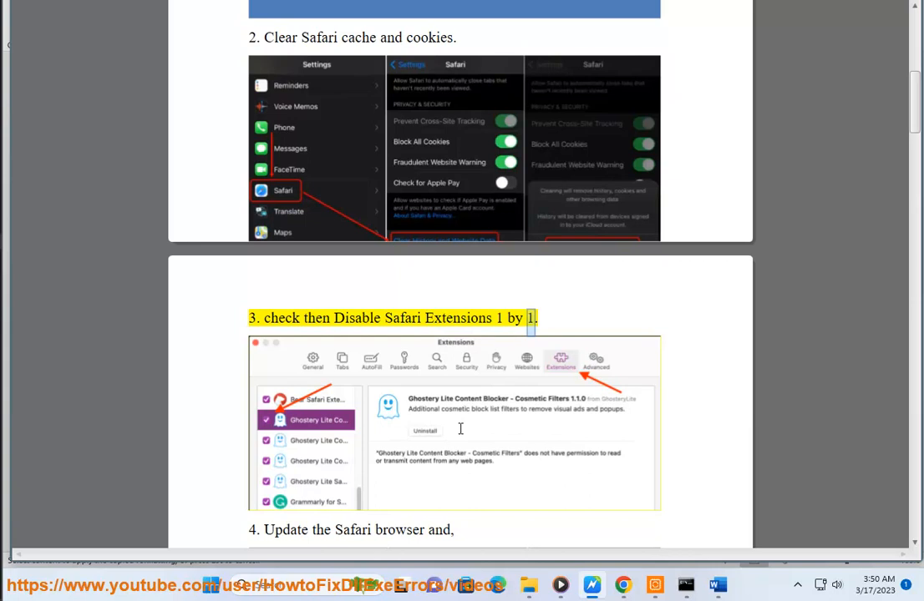
scroll(down, 3)
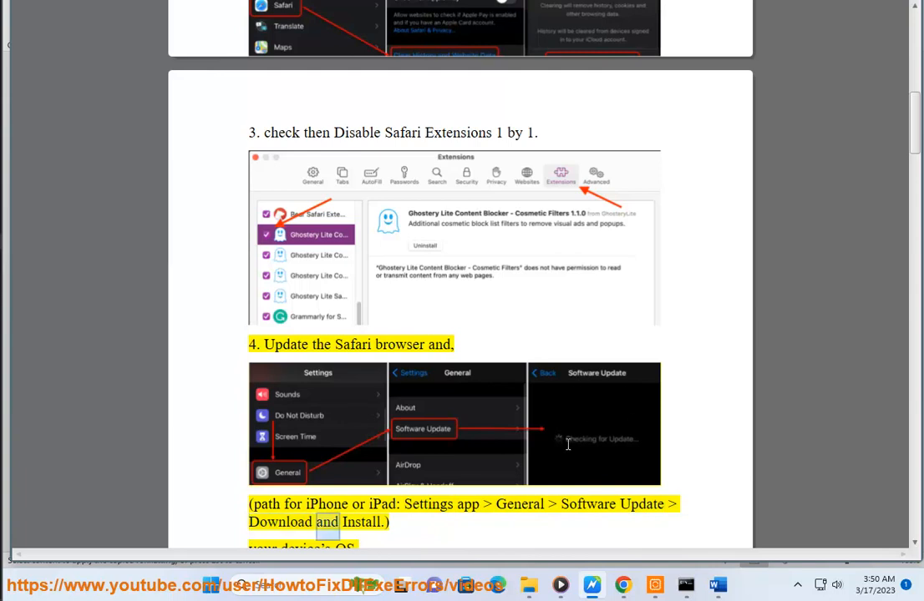
scroll(down, 3)
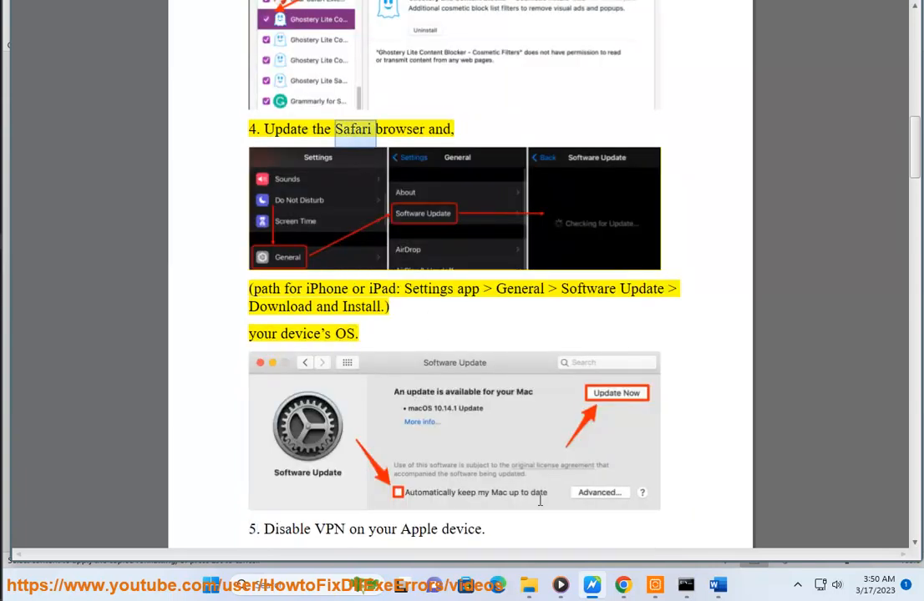
Step: In Chrome, type 'Safari PA' and search the 'safari patch notes' suggestion
click(623, 585)
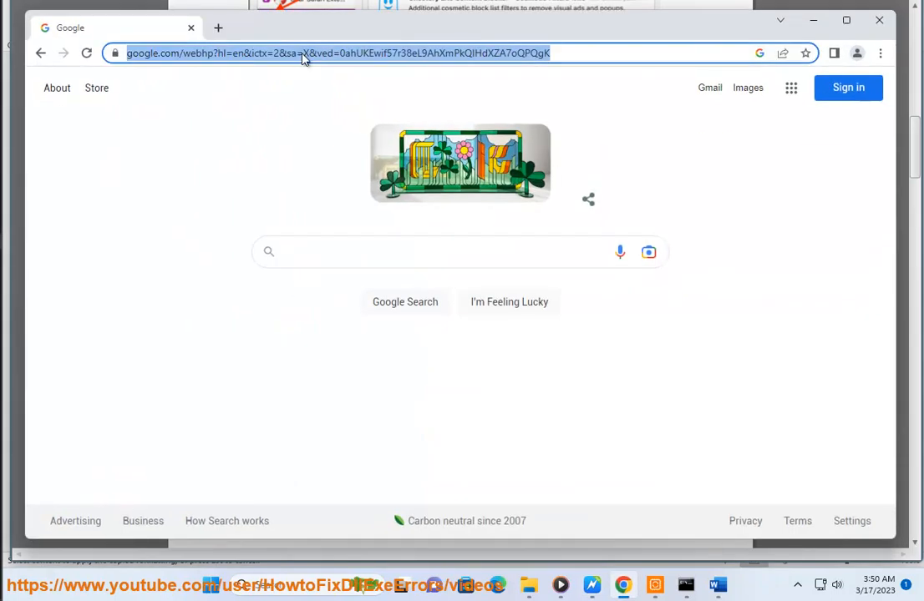
text(Safari PA)
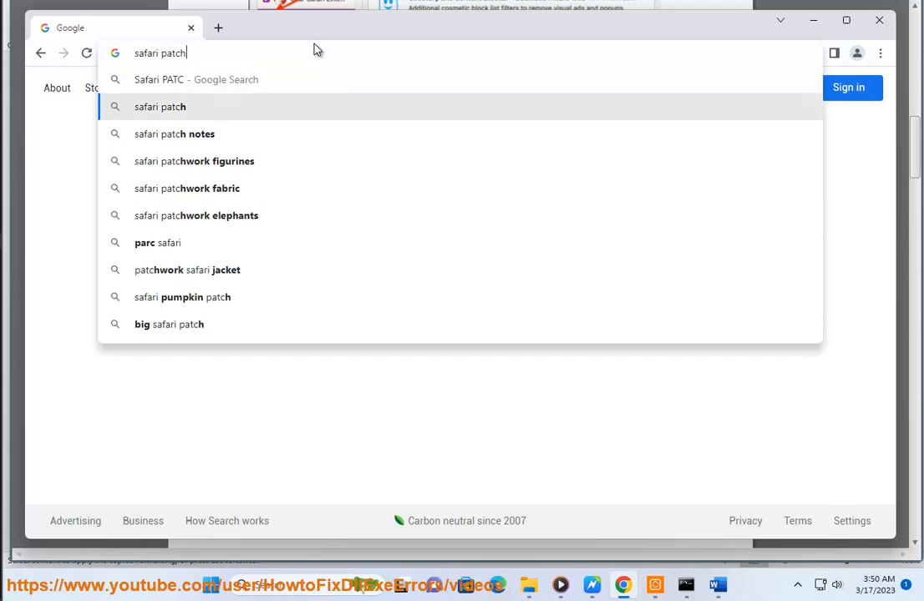
click(174, 133)
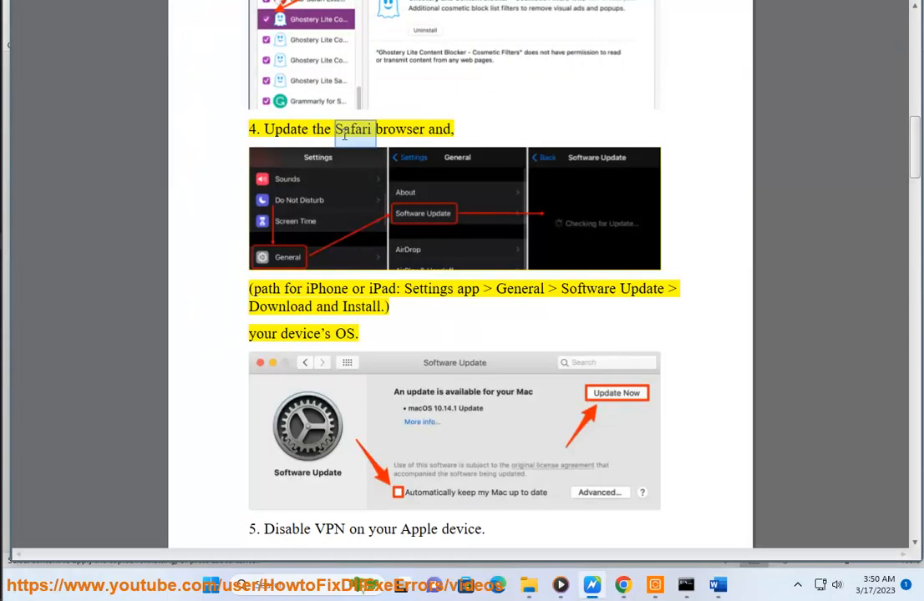
Step: Scroll the document while Read Aloud covers items 5 through 9 on Safe Mode
scroll(down, 3)
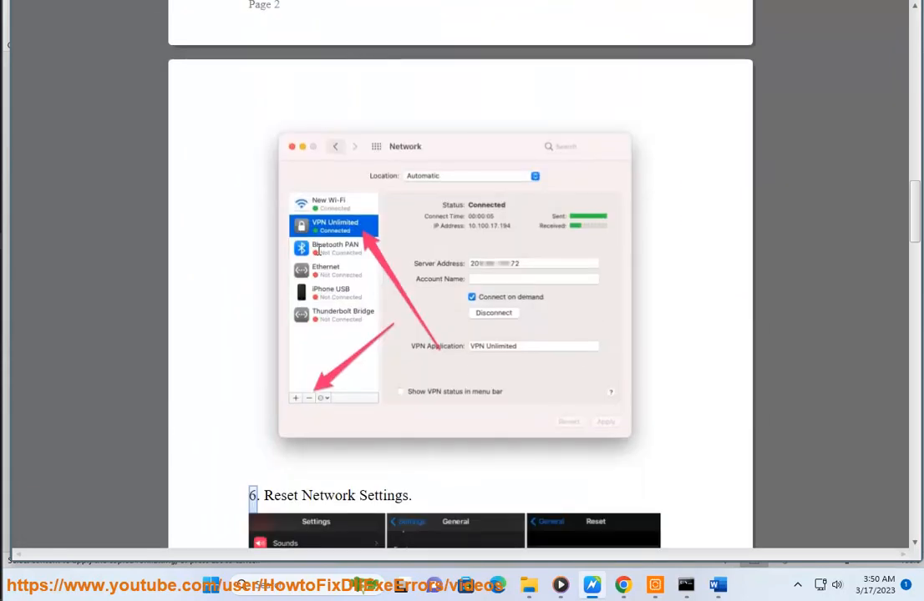
scroll(down, 3)
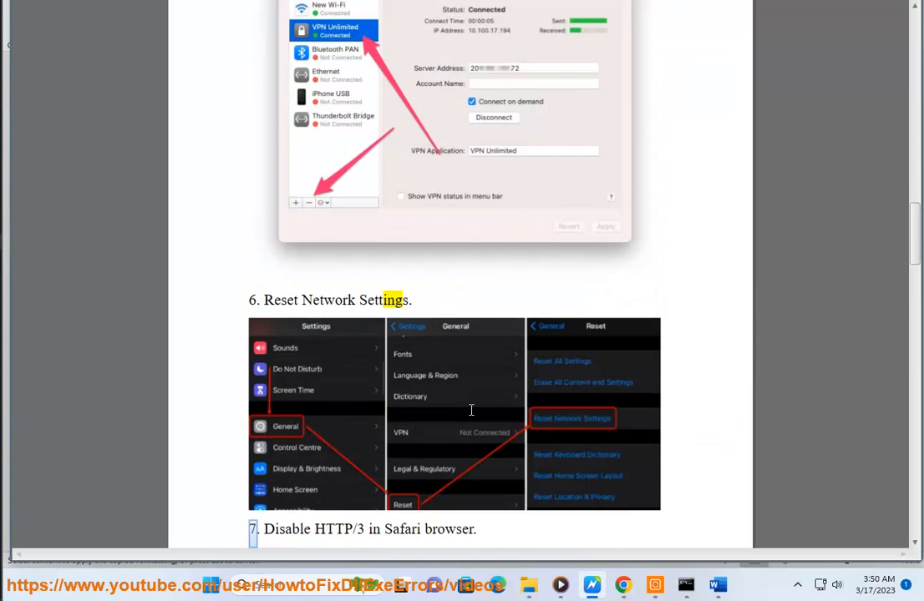
scroll(down, 3)
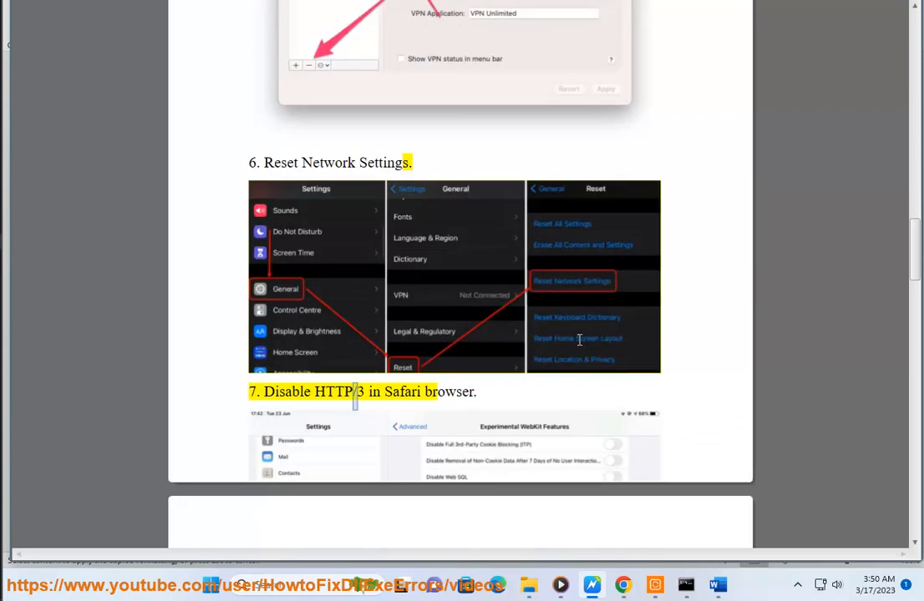
scroll(down, 3)
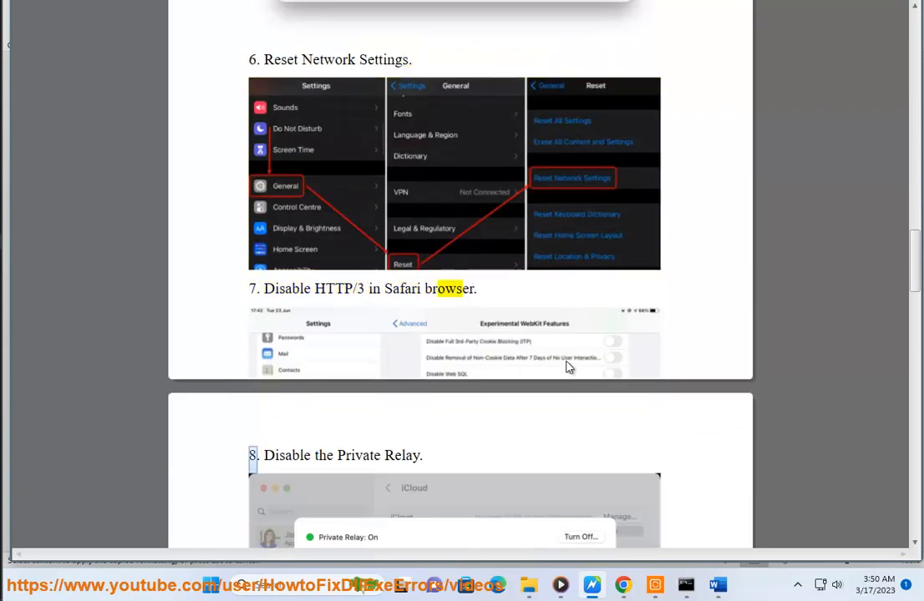
scroll(down, 3)
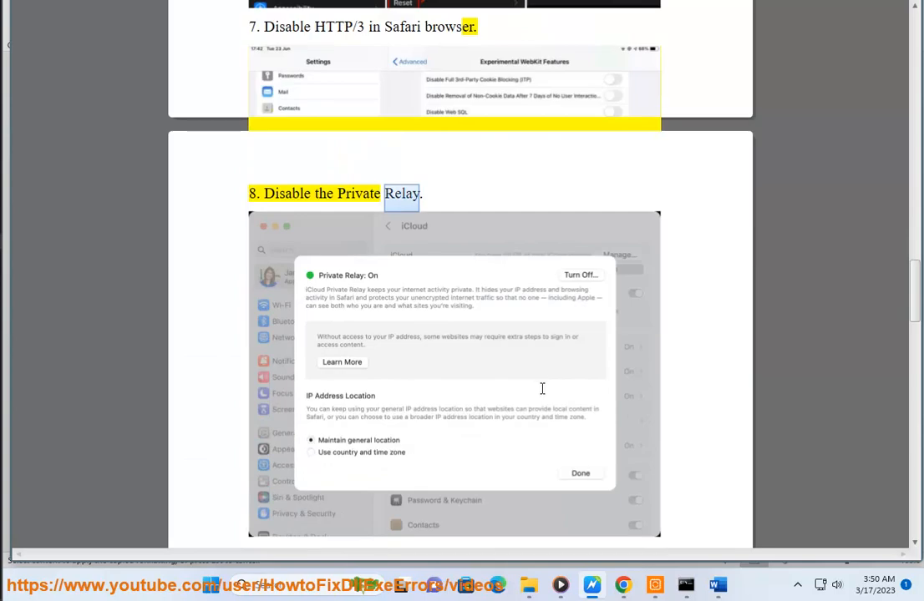
scroll(down, 3)
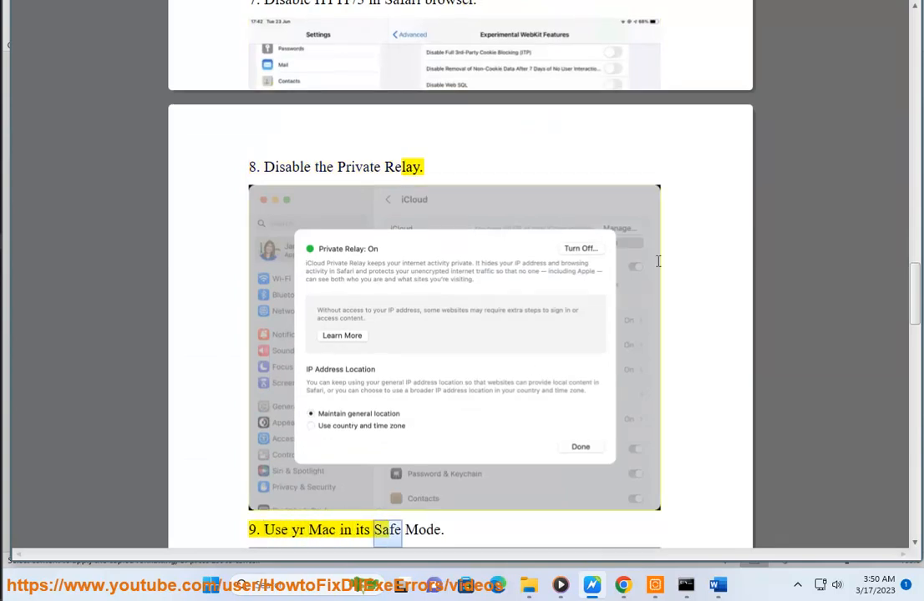
scroll(down, 3)
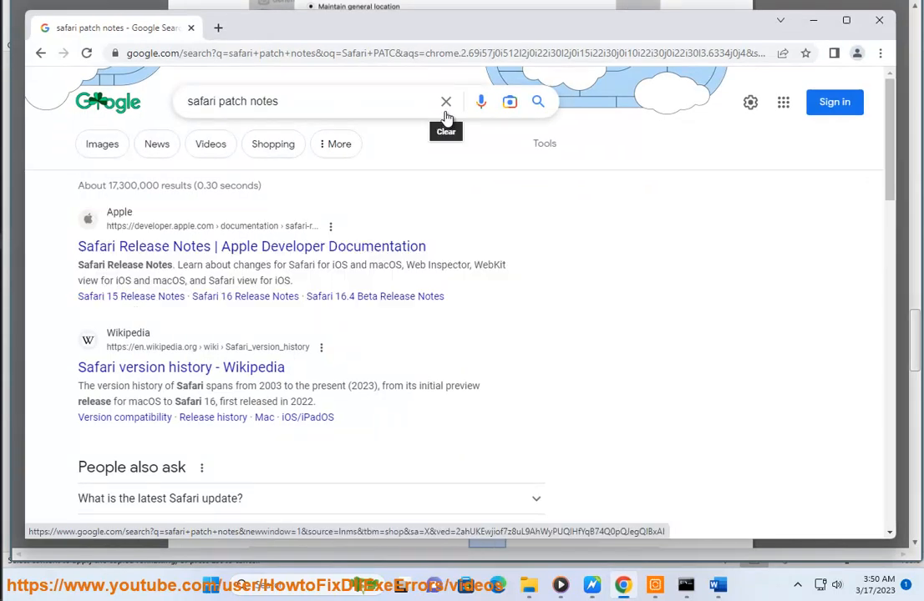
Step: Replace the Google query 'AM' with 'MAC' in the search box
text(AM)
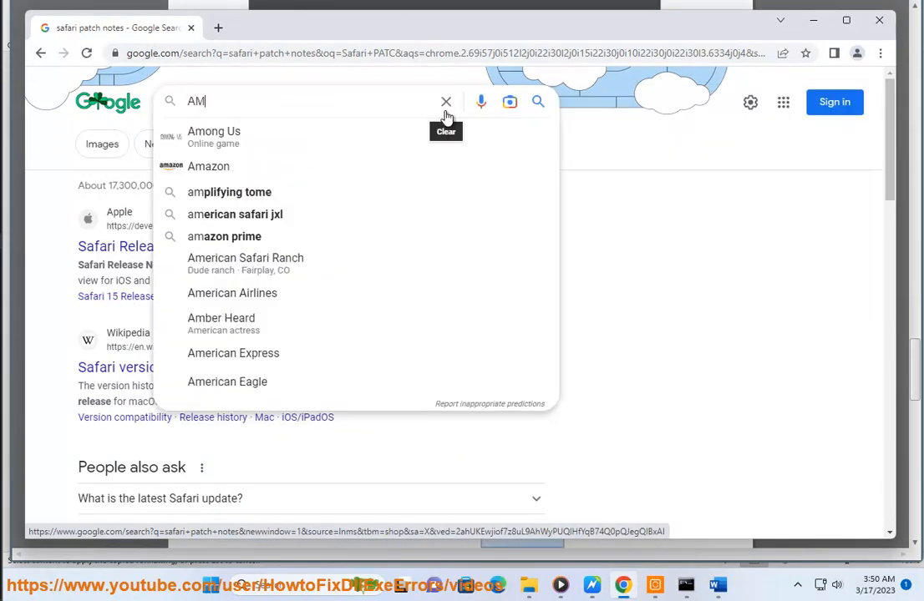
click(446, 102)
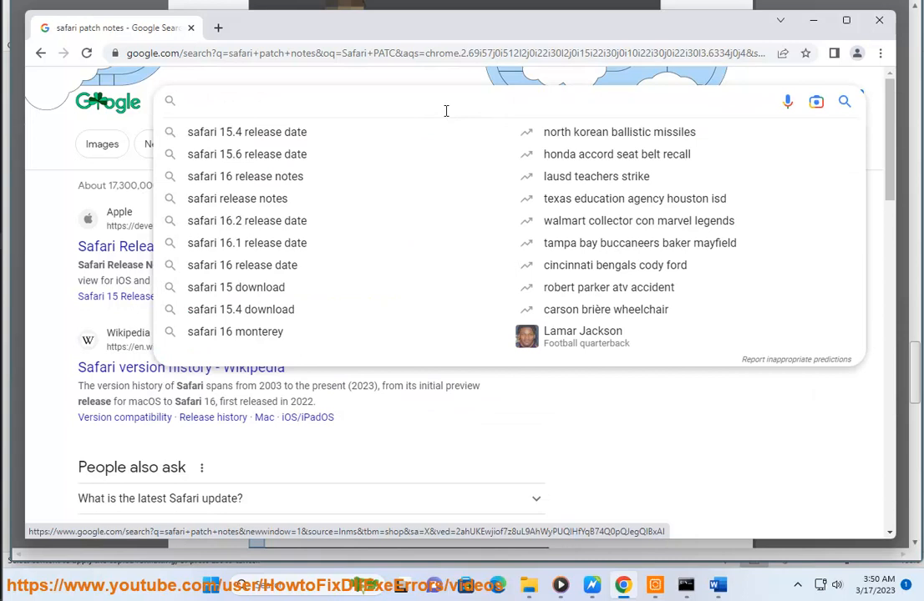
text(MAC)
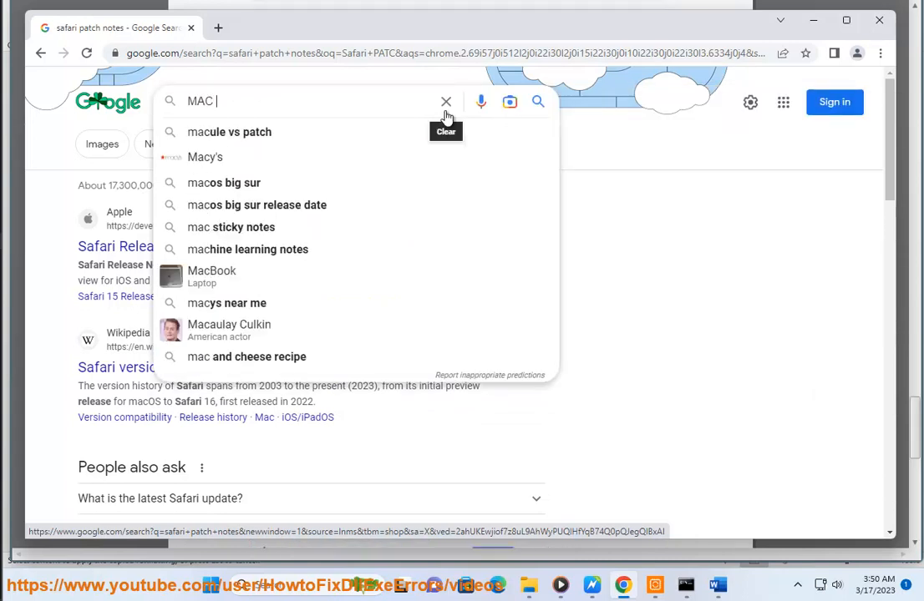